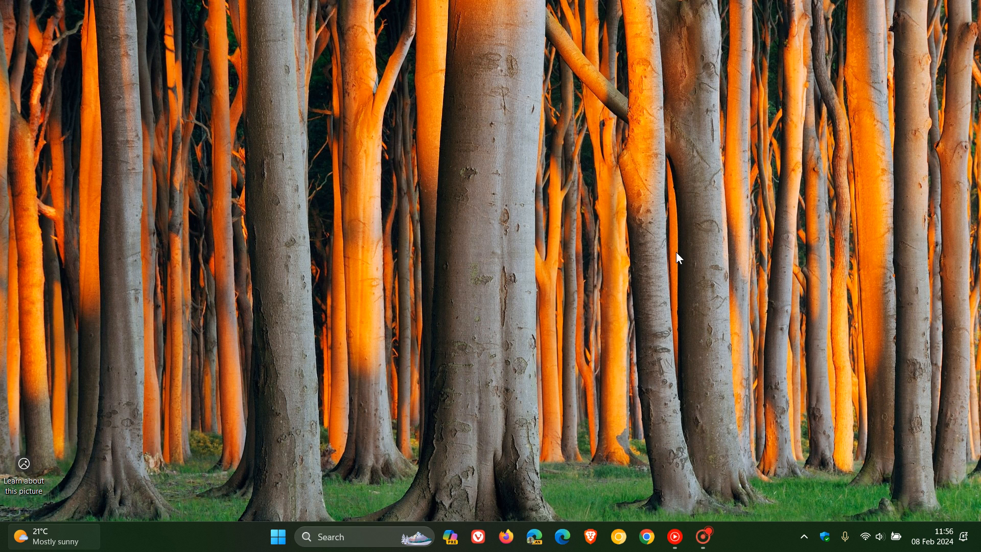
mouse_move(669, 283)
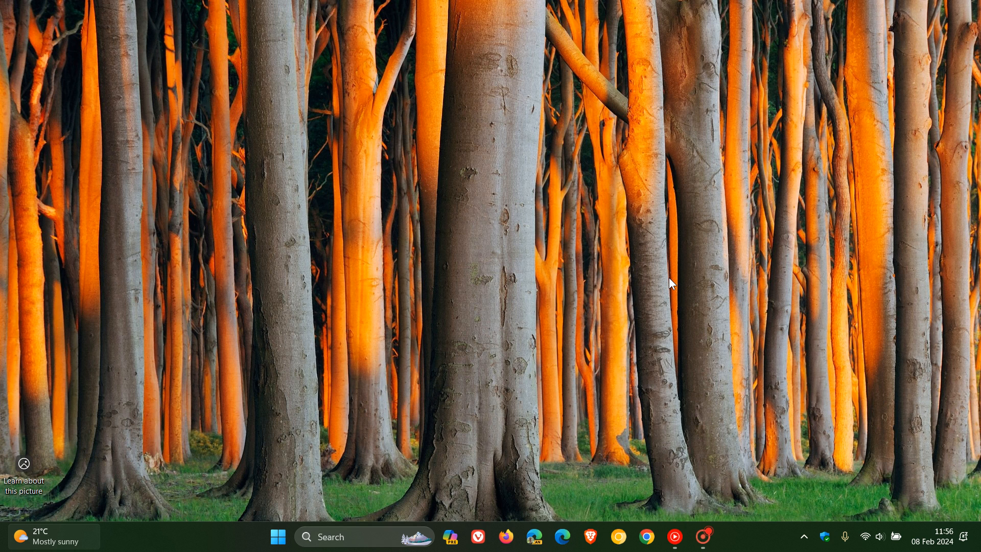
mouse_move(450, 536)
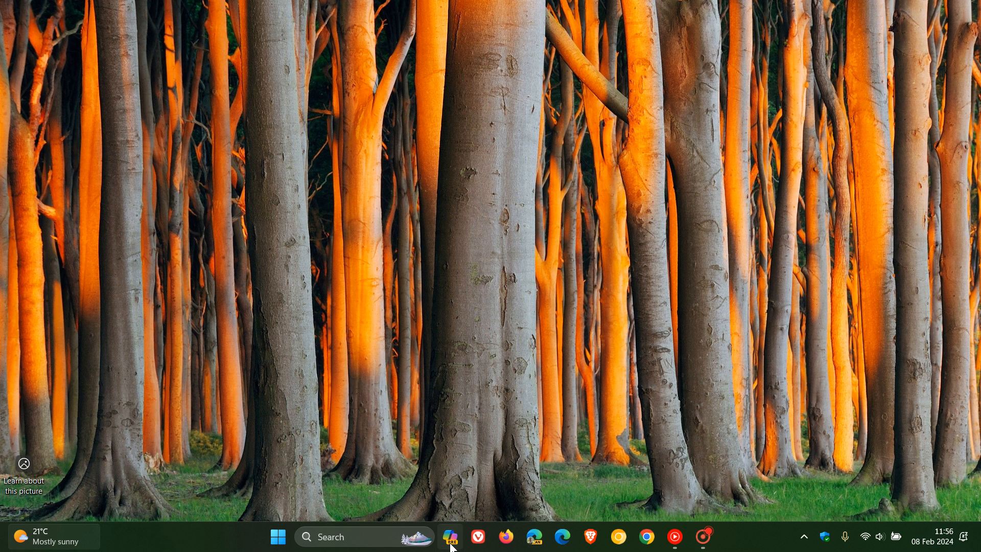
Open the Copilot assistant pane beside the desktop from the taskbar
left_click(450, 537)
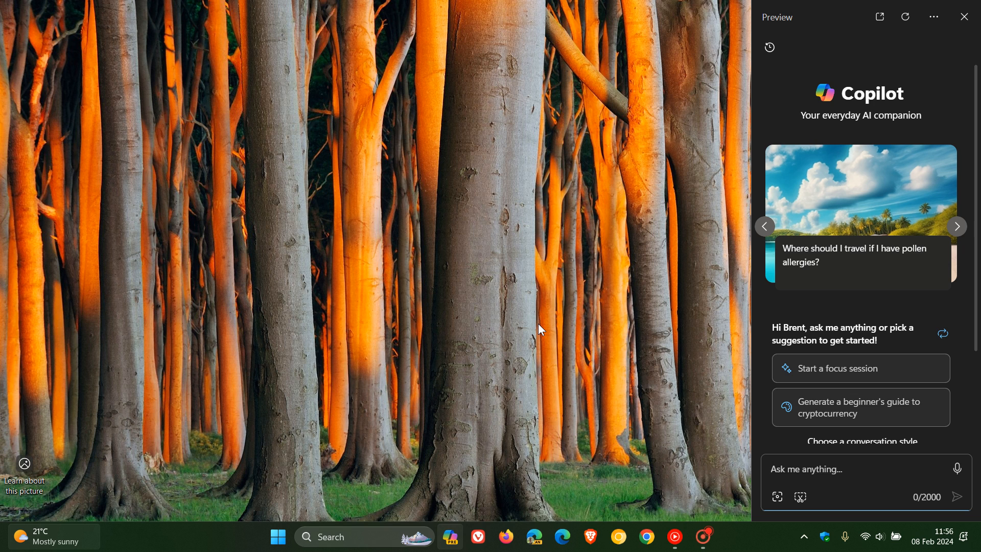
mouse_move(552, 297)
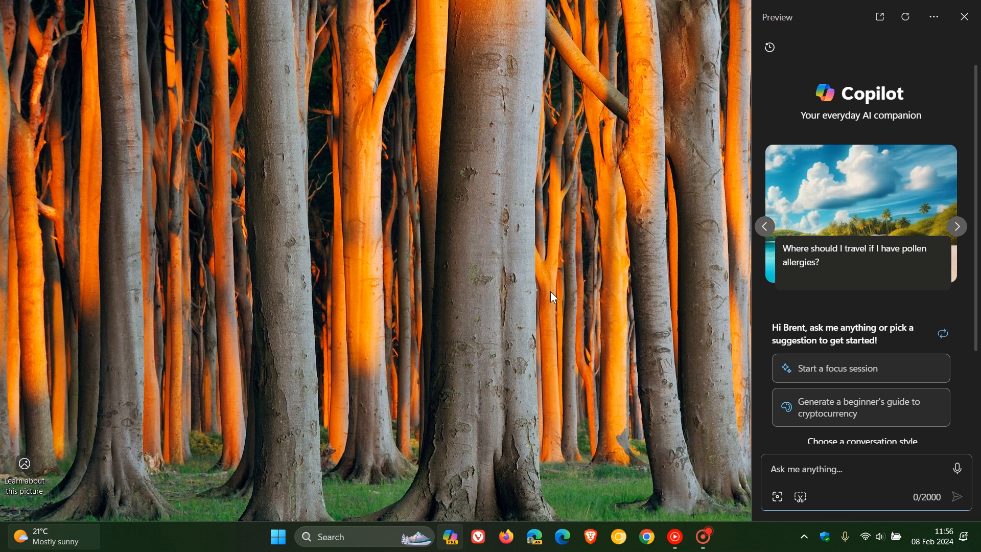
mouse_move(634, 187)
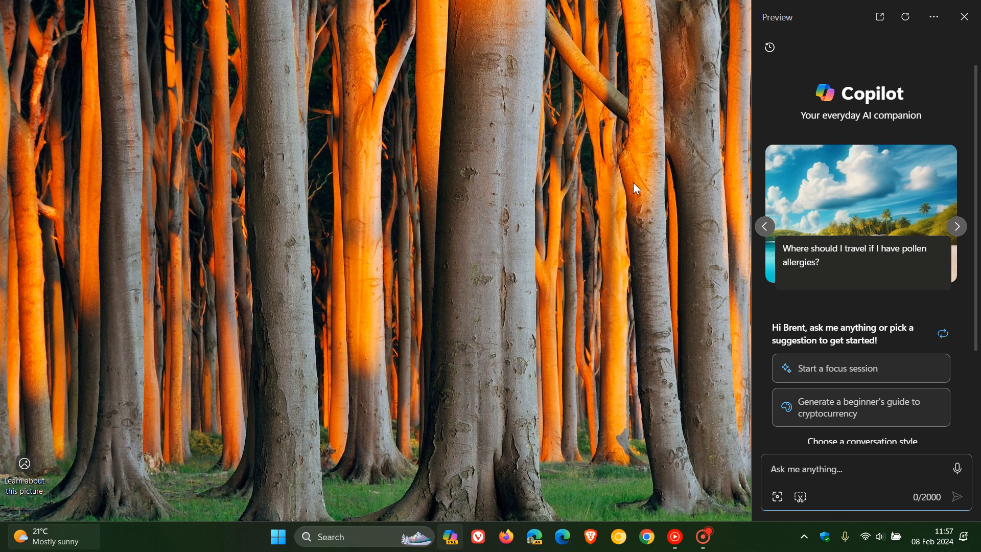
mouse_move(681, 238)
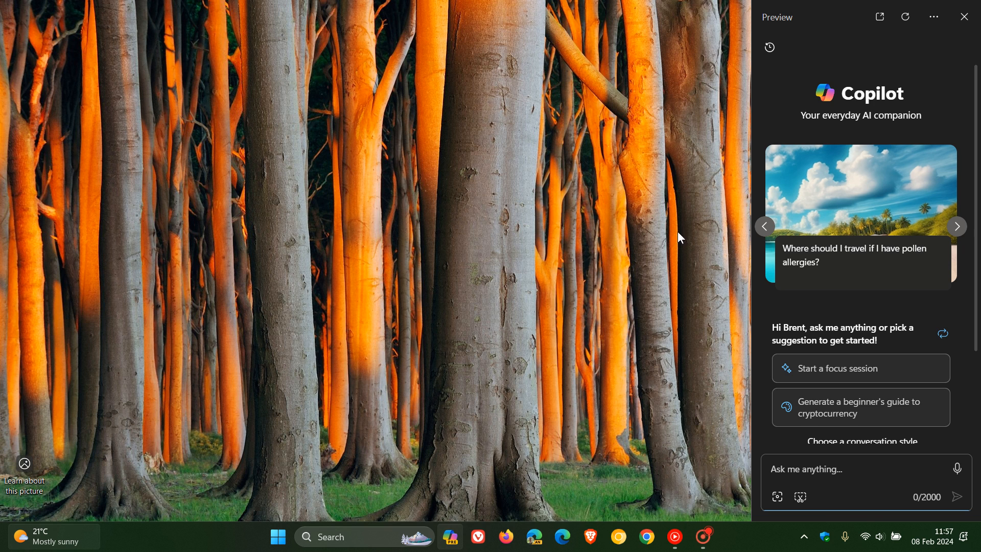
mouse_move(626, 205)
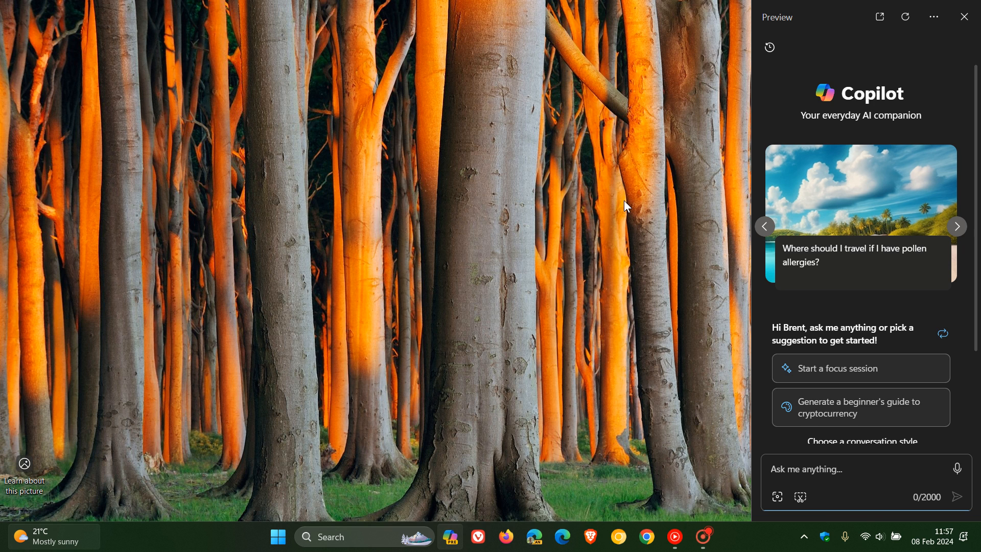
mouse_move(929, 85)
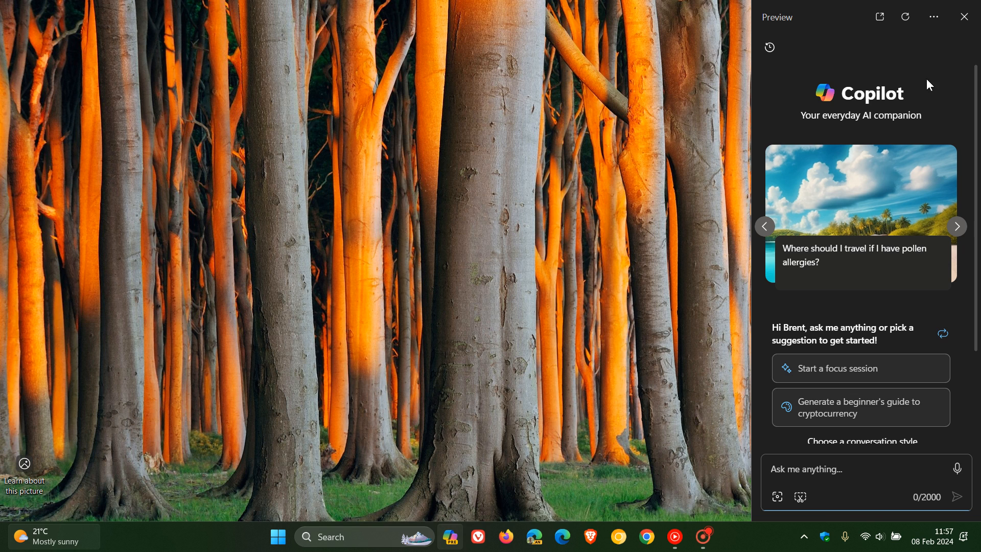
Close the Copilot pane so the desktop wallpaper is fully visible
left_click(963, 16)
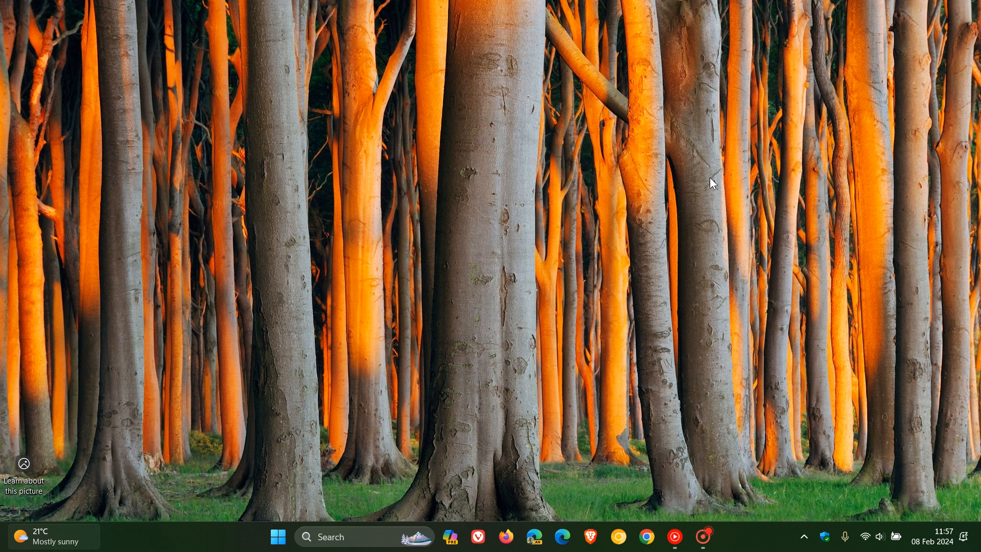
mouse_move(441, 379)
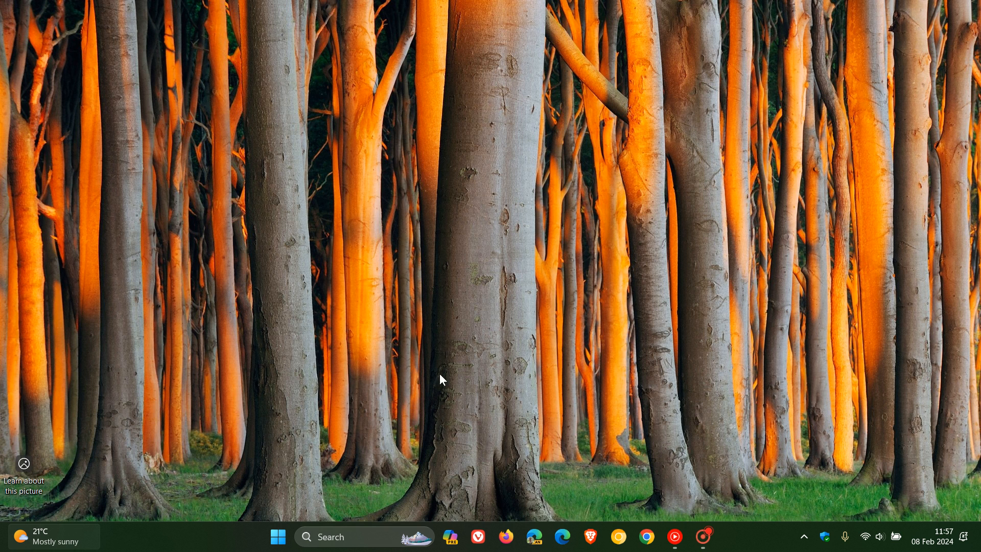
Launch Settings from Start and go to the Windows Update page
left_click(277, 536)
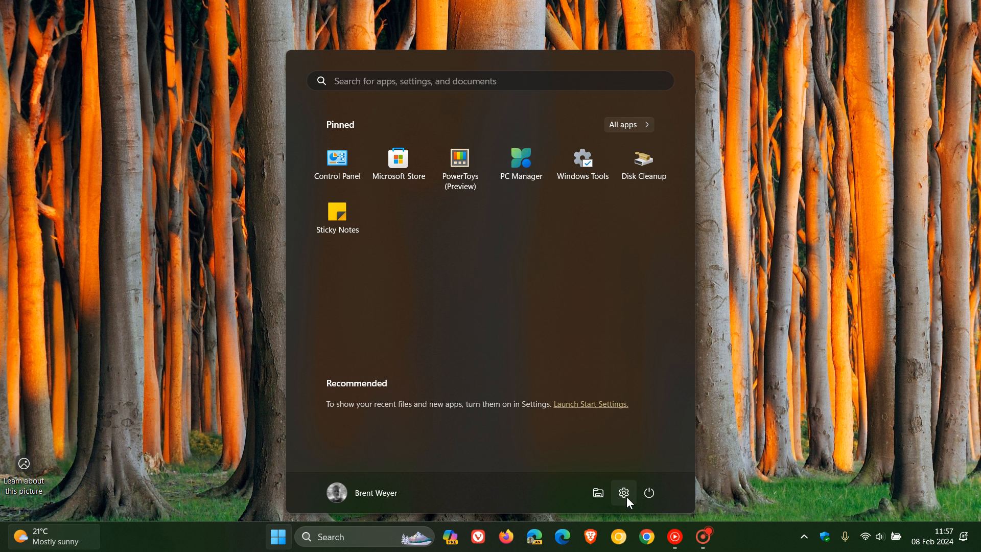
left_click(623, 493)
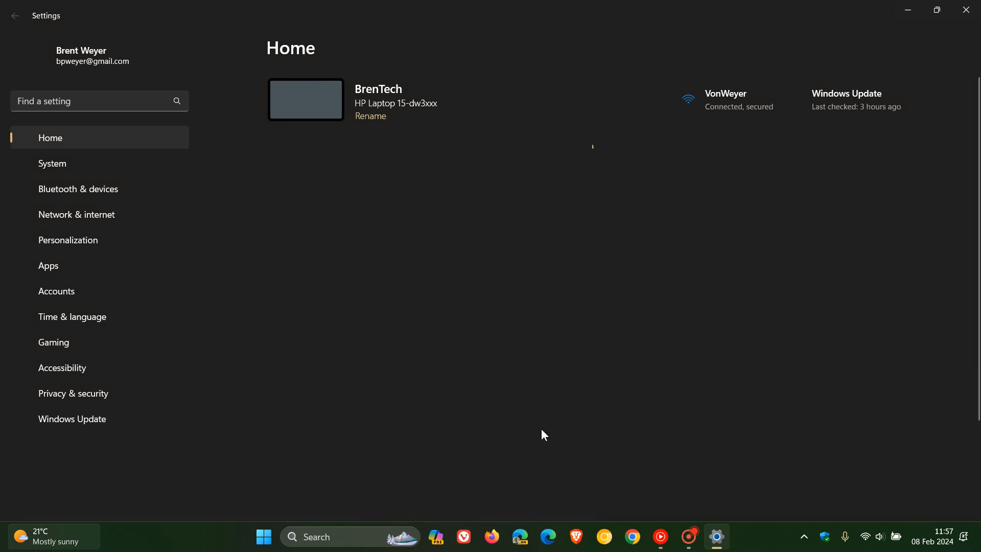
left_click(71, 419)
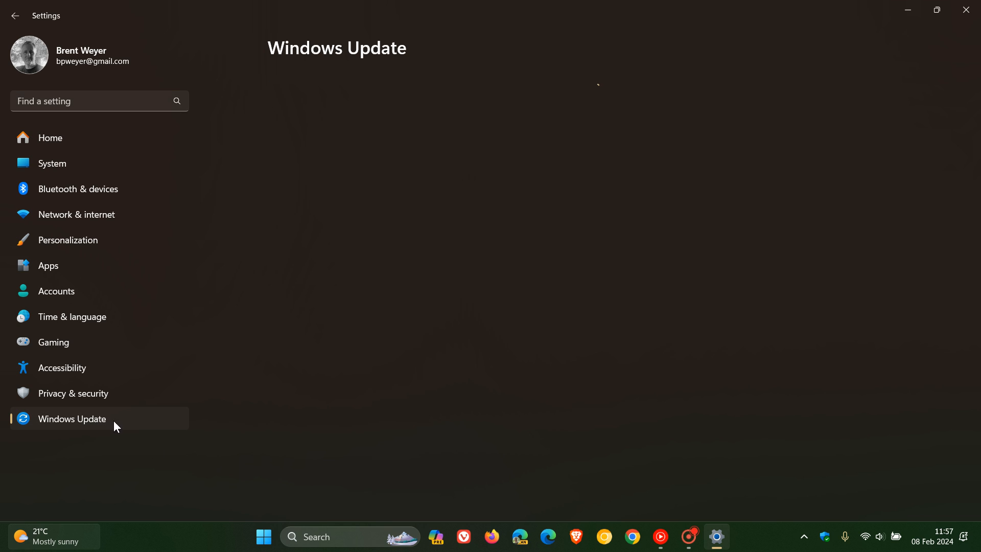
left_click(72, 419)
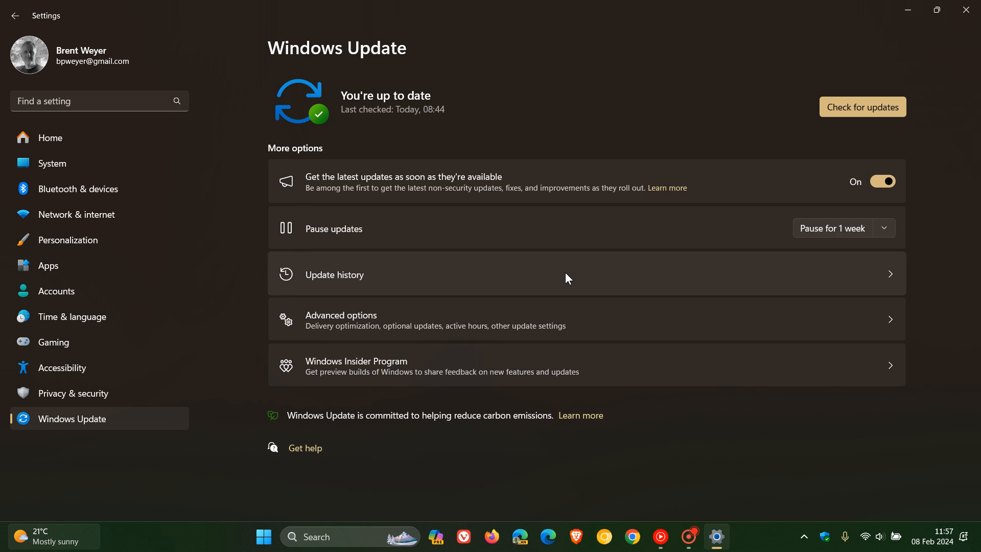
Show Update history listing the installed January 2024 cumulative updates
left_click(333, 274)
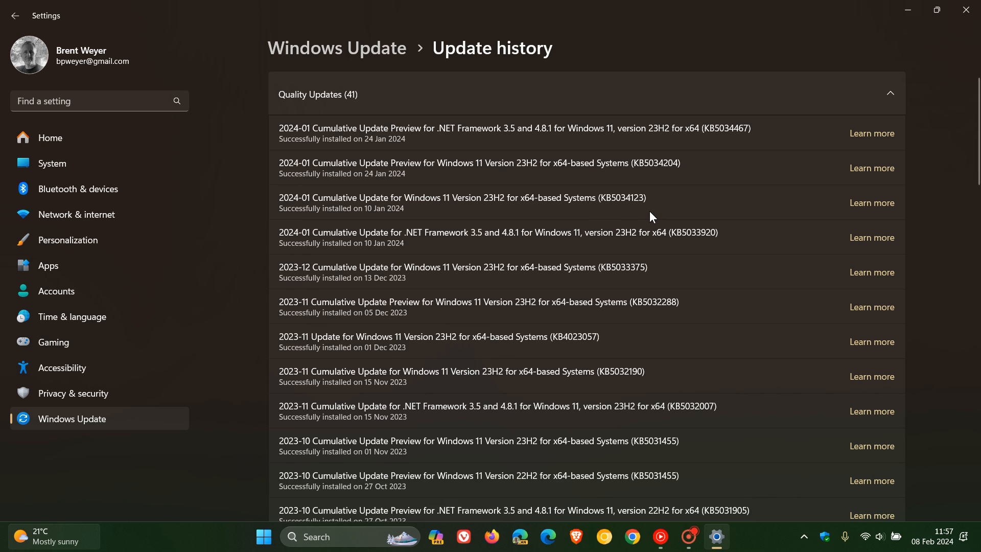
mouse_move(678, 199)
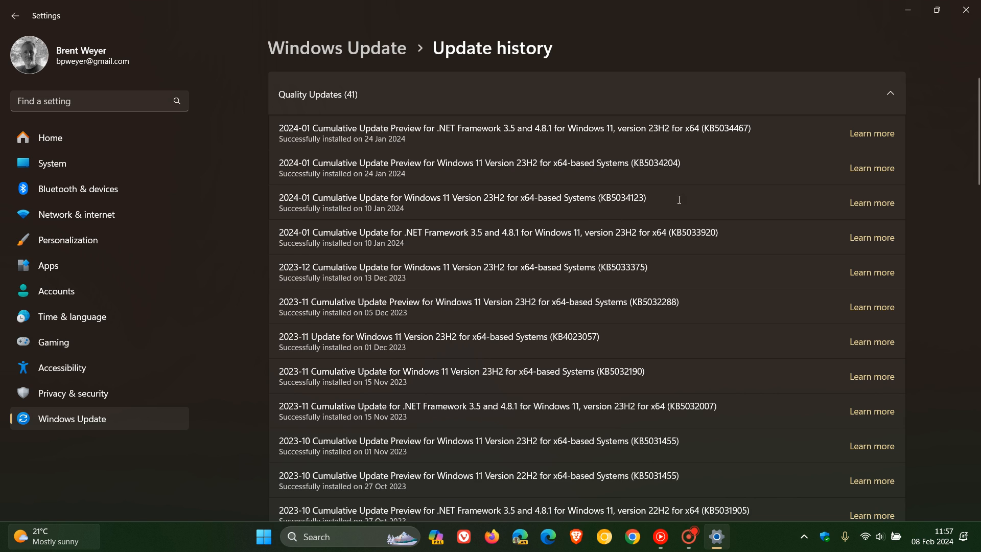
mouse_move(629, 157)
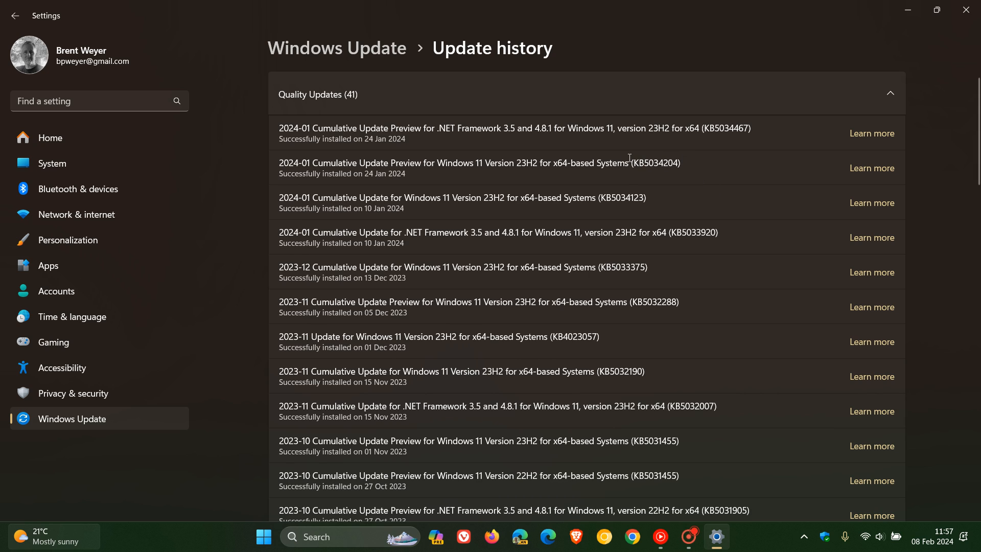
mouse_move(630, 161)
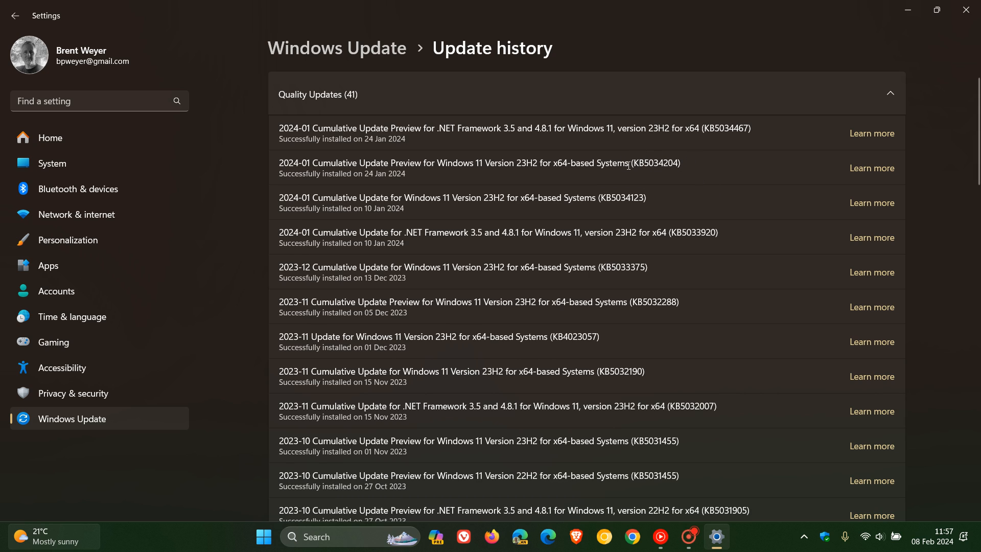
mouse_move(666, 188)
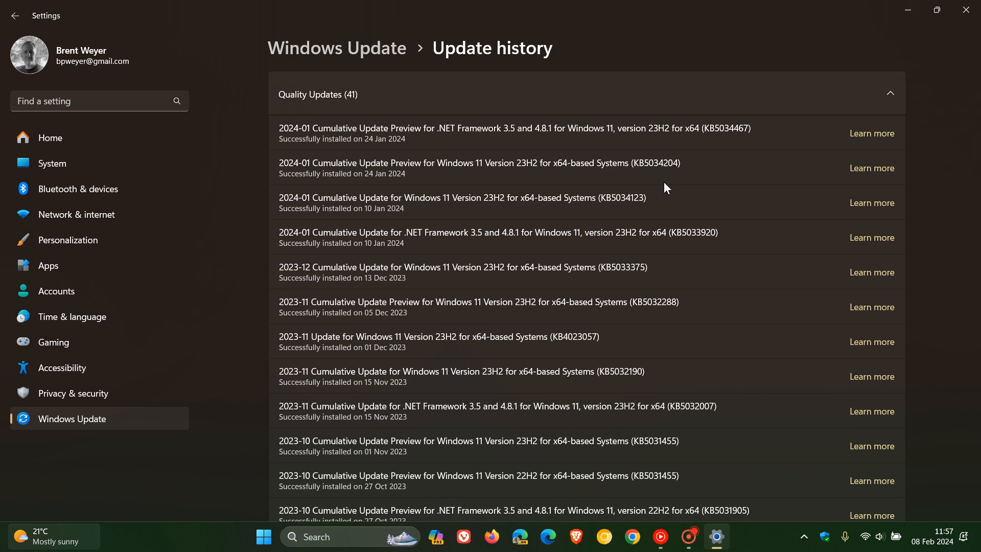
mouse_move(649, 214)
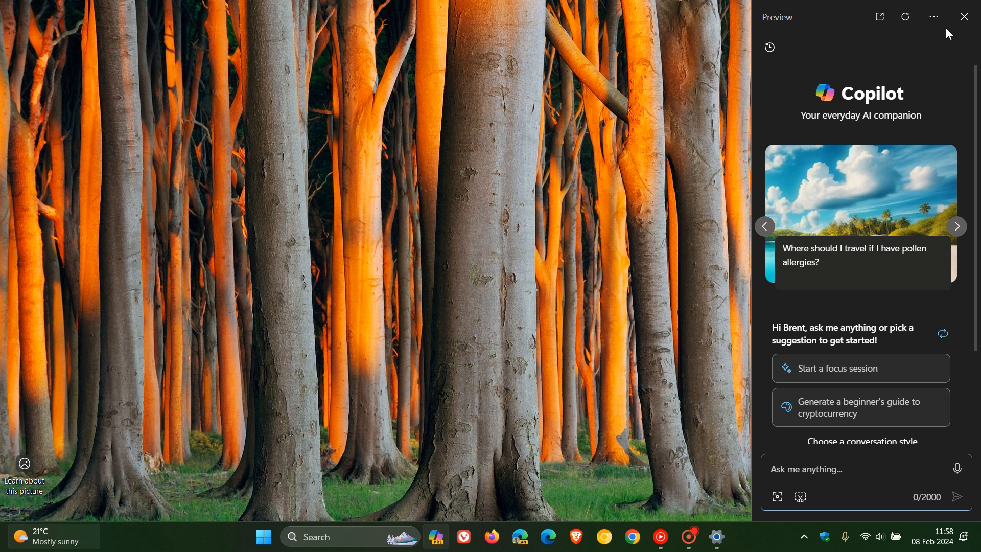
Close the Copilot pane again, leaving only the desktop
left_click(963, 17)
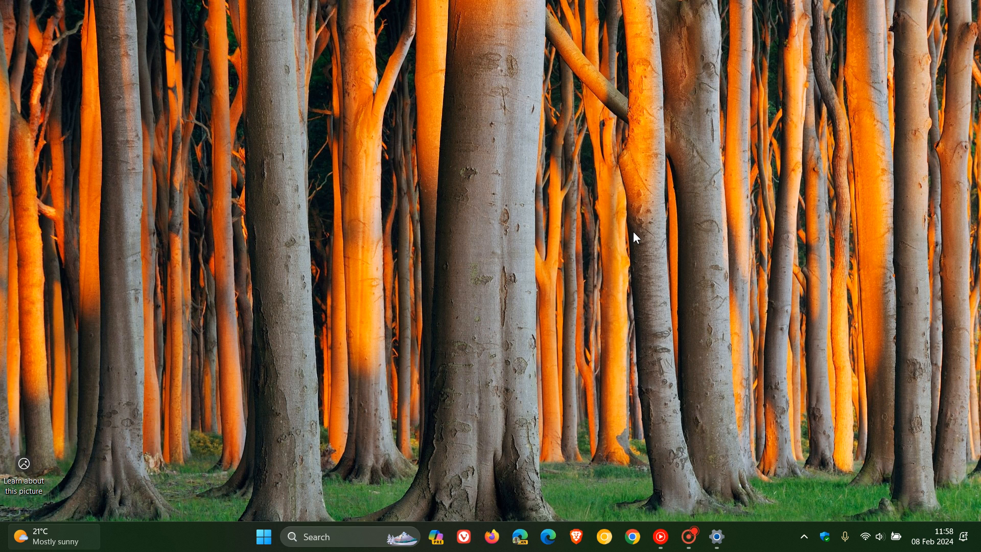
mouse_move(723, 363)
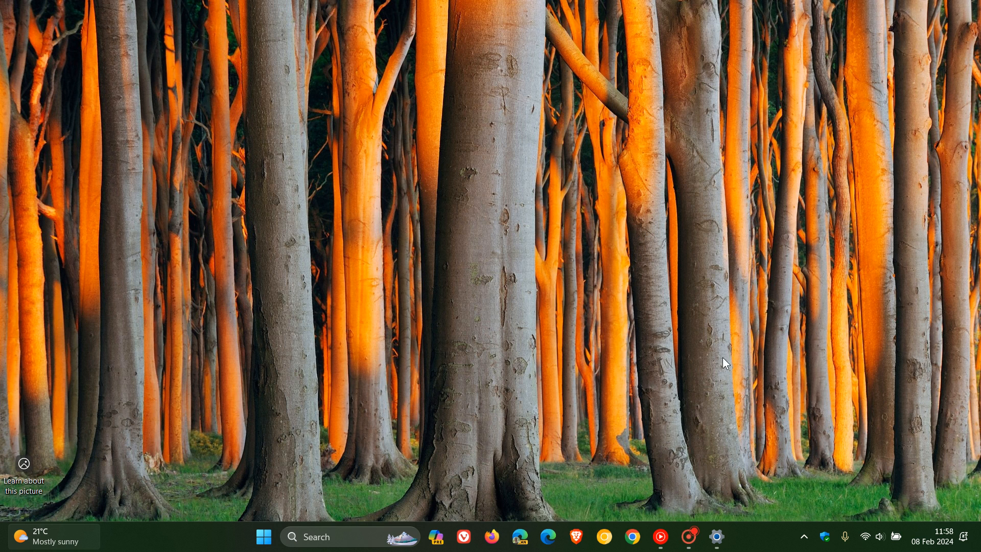
Bring up the Start menu with its power options listed
left_click(264, 536)
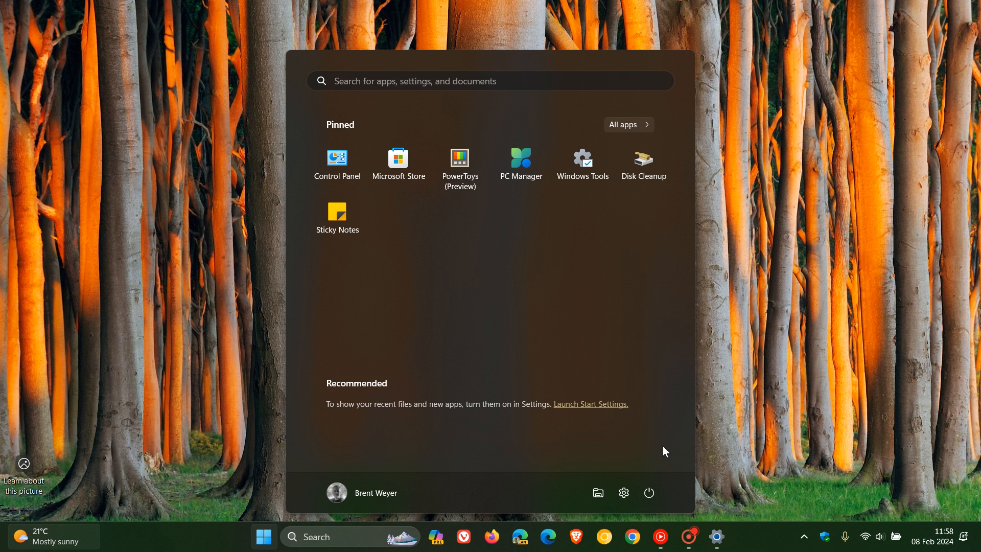
left_click(649, 492)
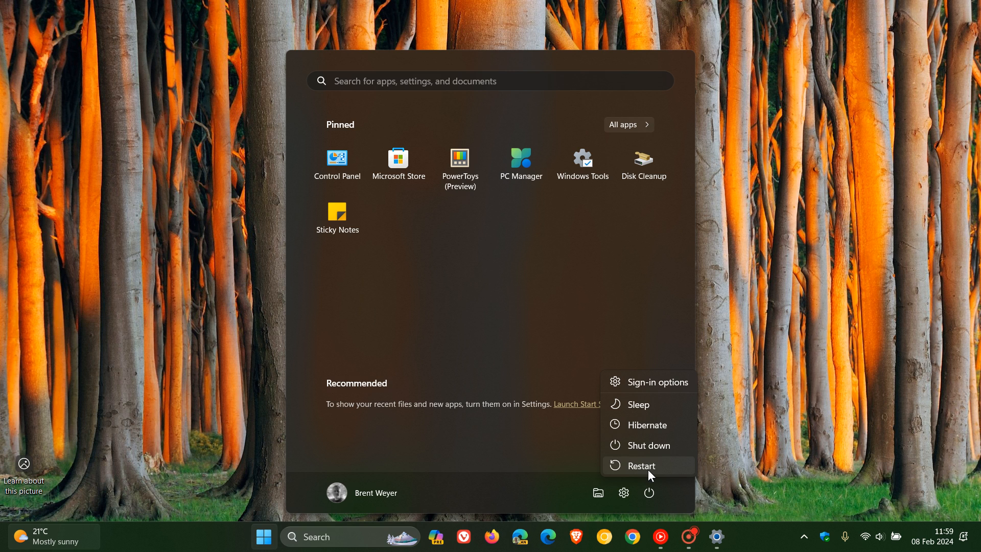
mouse_move(836, 339)
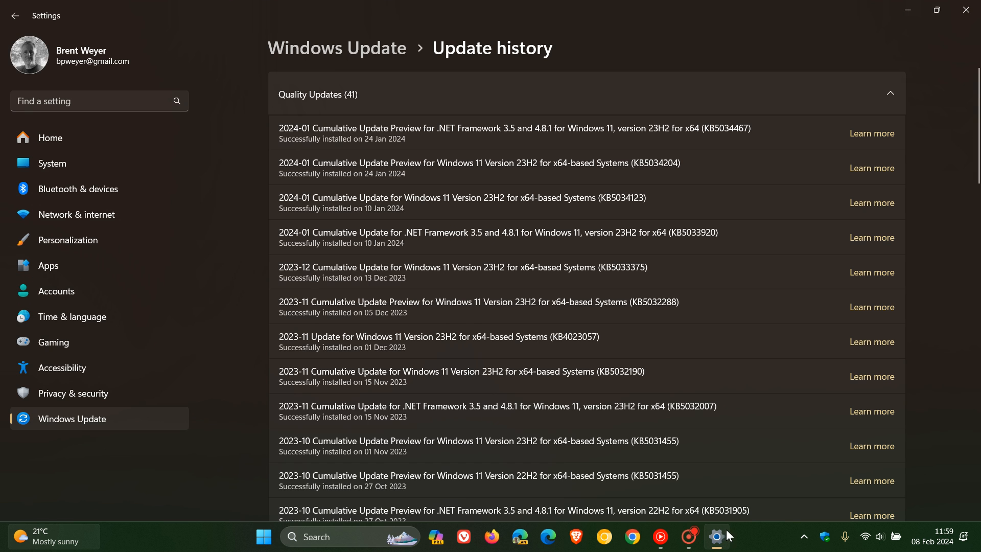
Return to Windows Update and start a check for new updates
left_click(71, 419)
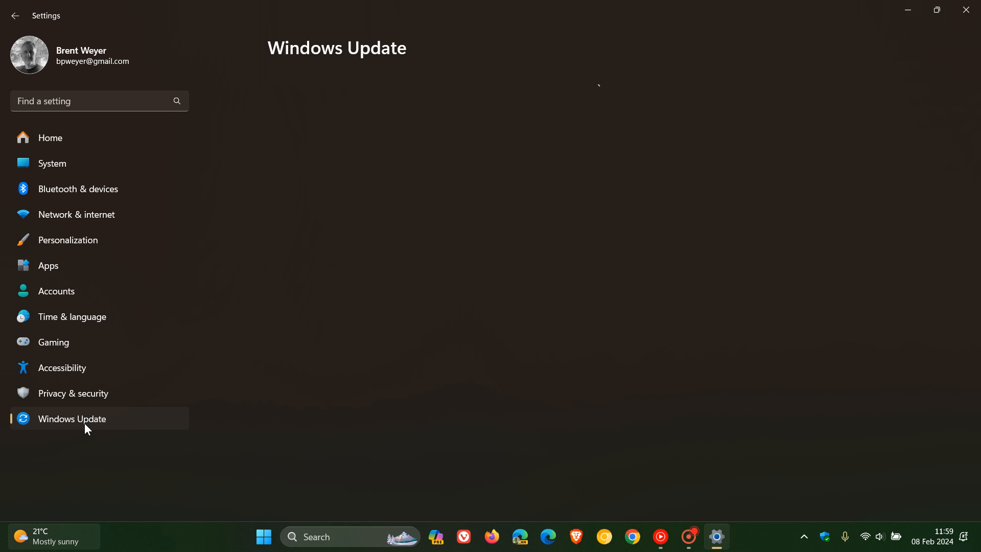
left_click(71, 419)
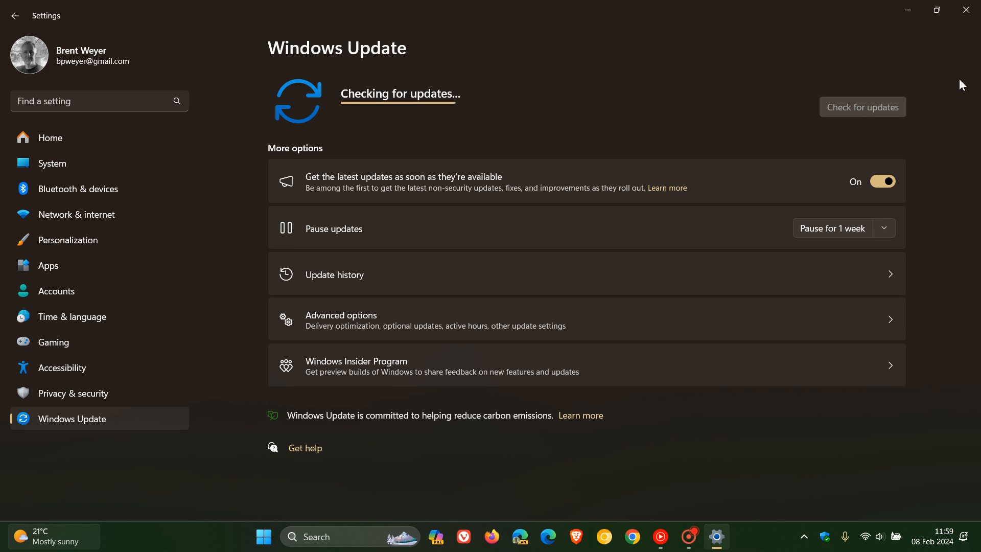
mouse_move(675, 102)
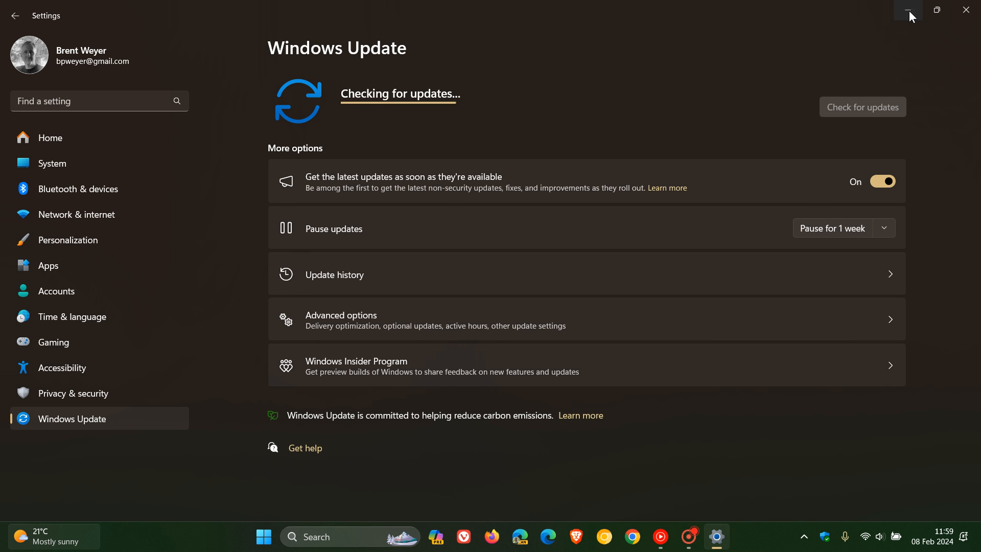
Minimize Settings so the update check continues in the background
left_click(907, 11)
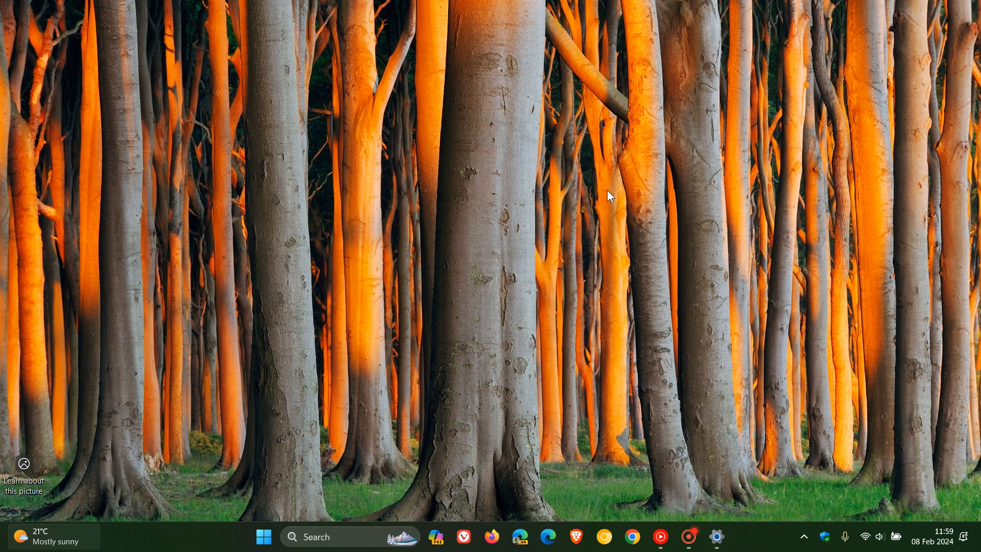
mouse_move(319, 246)
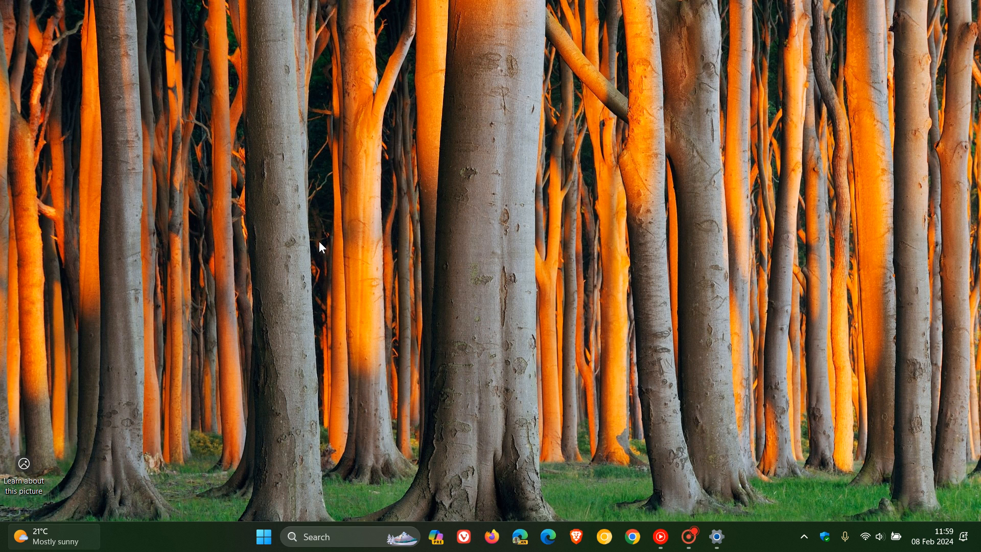
mouse_move(652, 156)
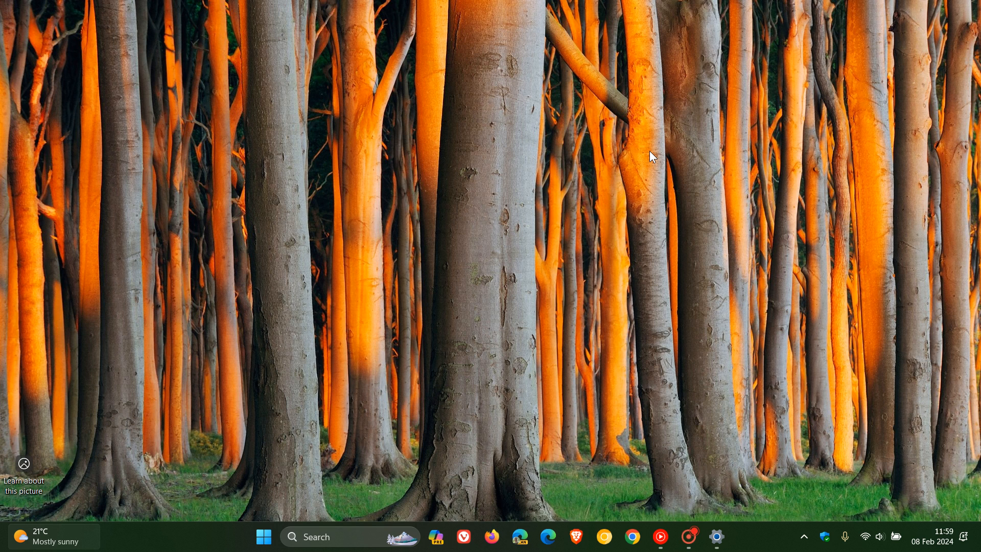